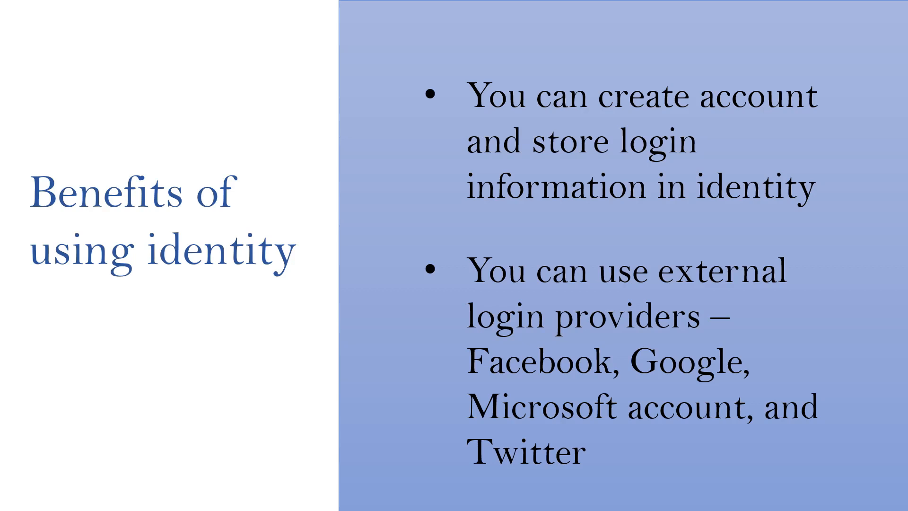
key(right)
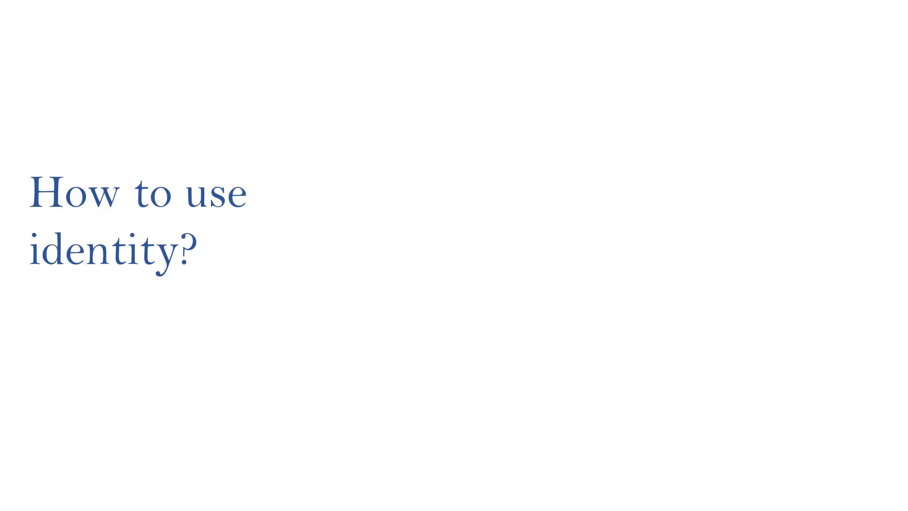